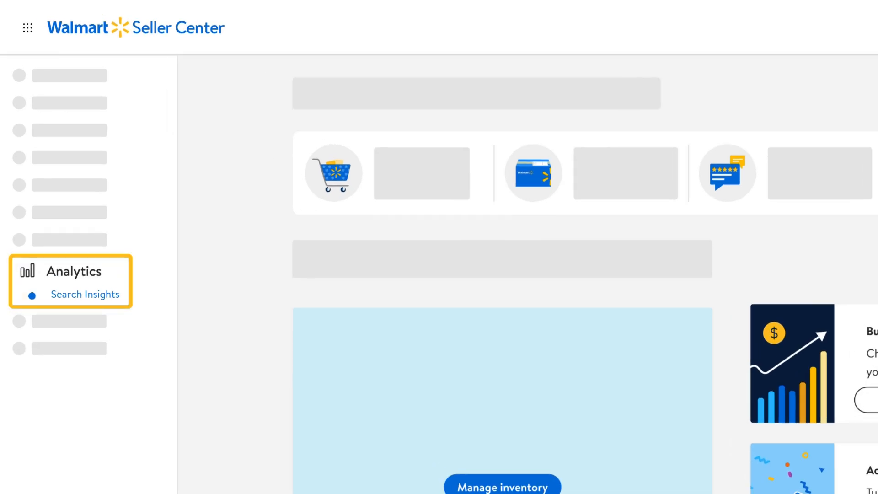
Open Analytics > Search Insights on the Search catalog performance tab.
left_click(84, 294)
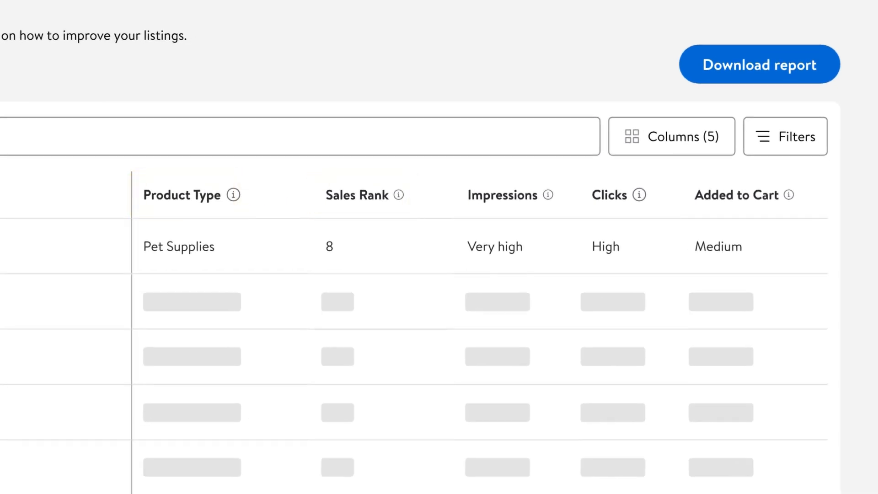
left_click(502, 194)
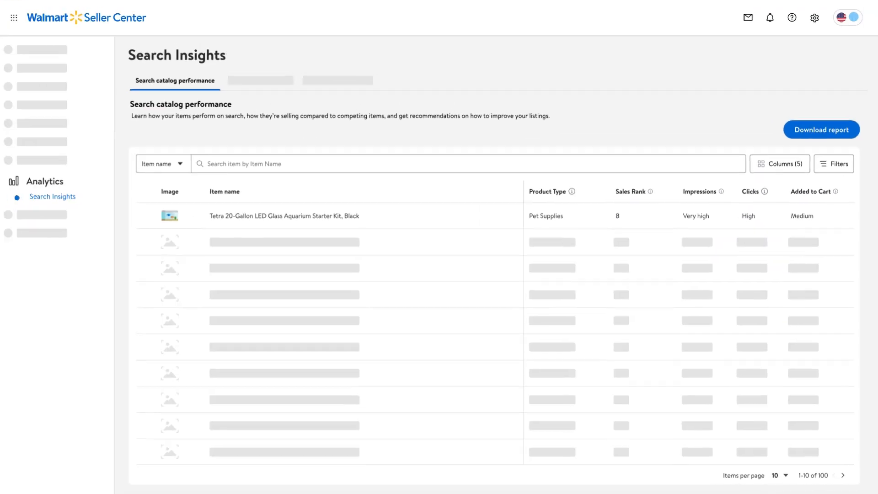
Open the Tetra 20-Gallon aquarium's Item Performance Metrics and review its sales rank trend and listing scores.
left_click(283, 216)
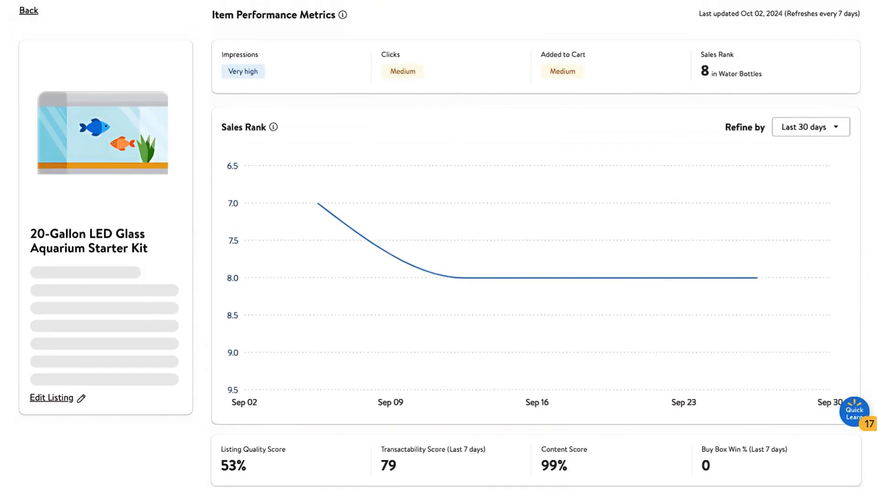
scroll("down", 3)
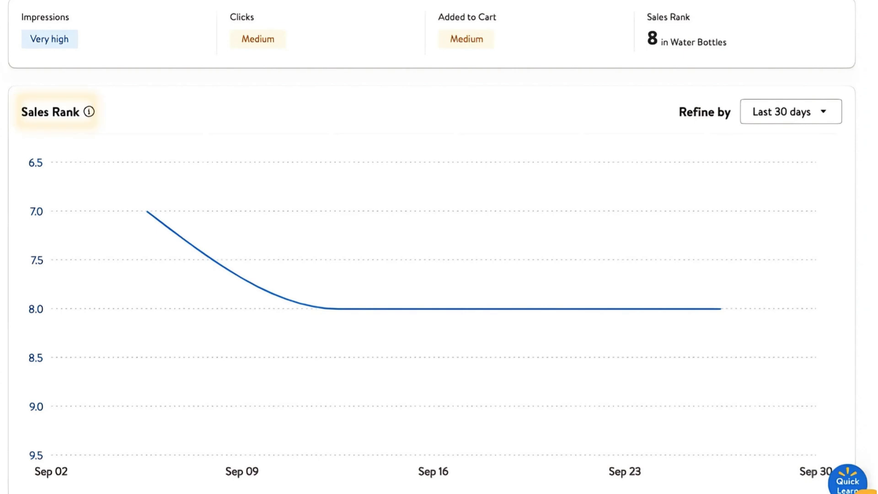
left_click(791, 112)
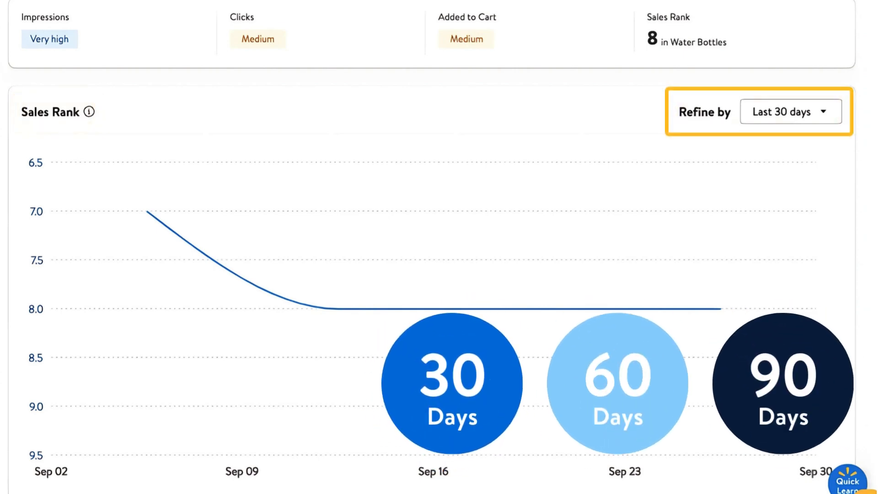
scroll("down", 3)
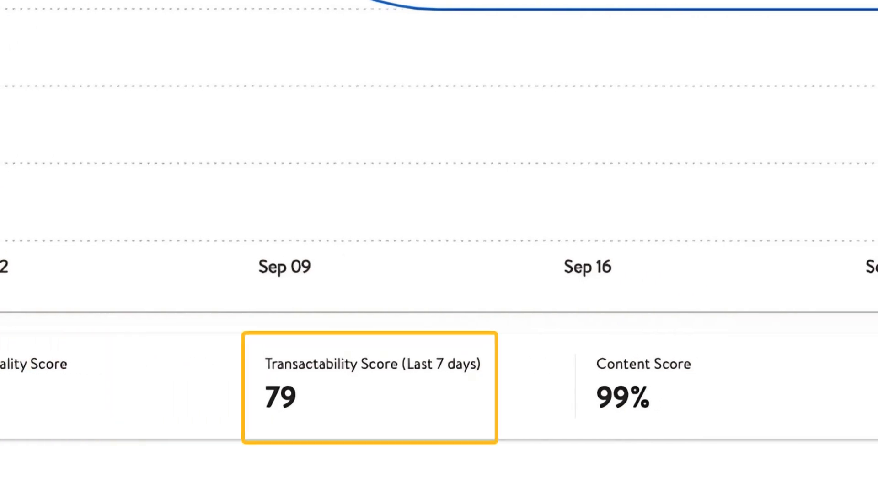
scroll("right", 3)
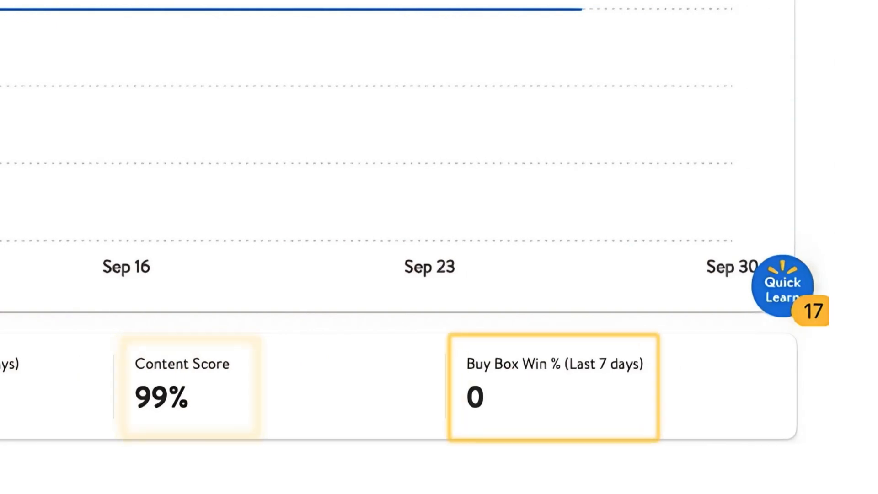
scroll("down", 3)
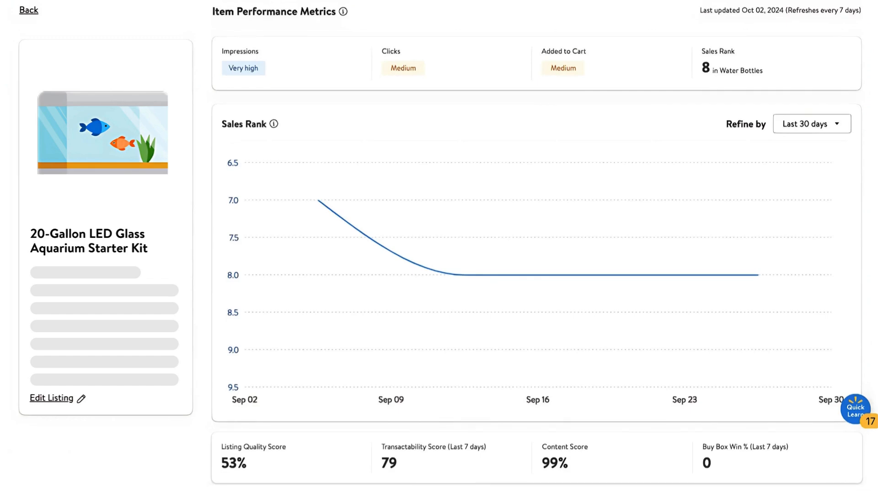
Scroll through the aquarium item's recommendations before moving to Search query reports.
scroll("down", 3)
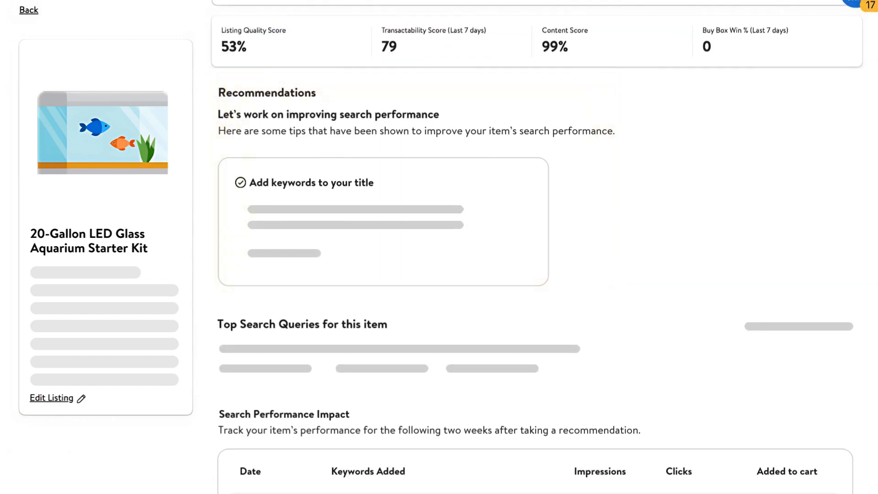
scroll("down", 3)
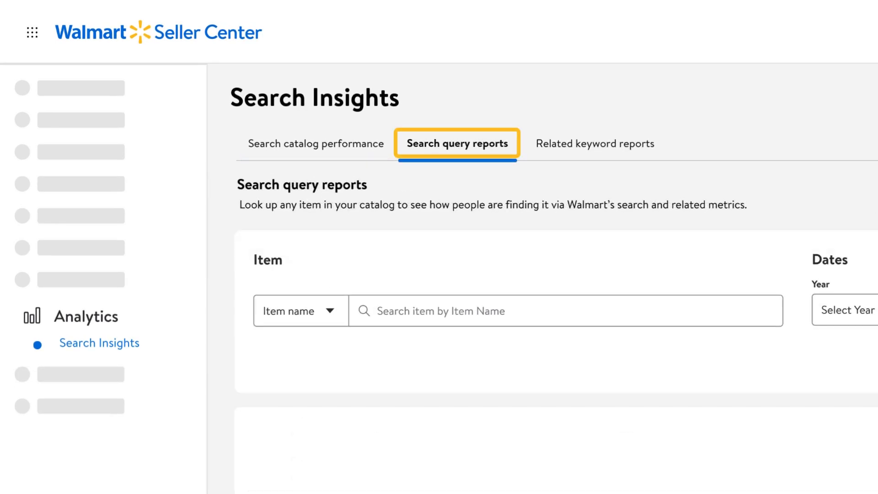
View Related keyword reports, then return to Search query reports for 2024, Monthly, January.
left_click(594, 144)
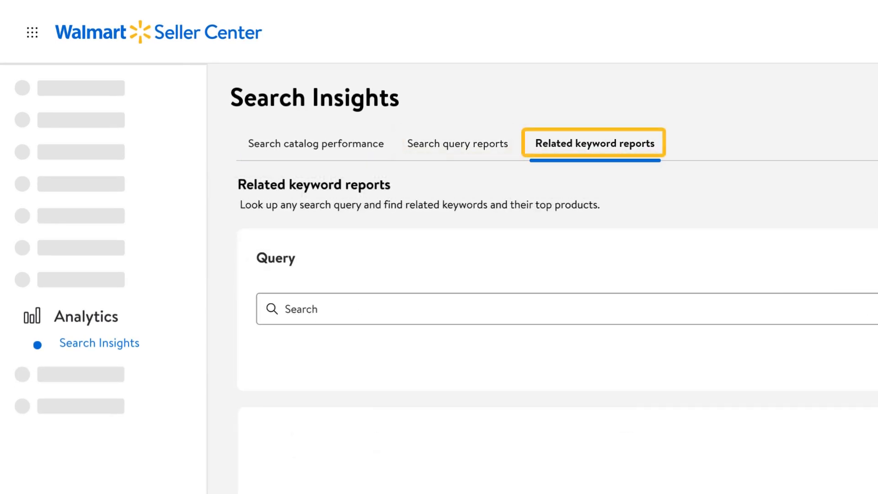
left_click(456, 144)
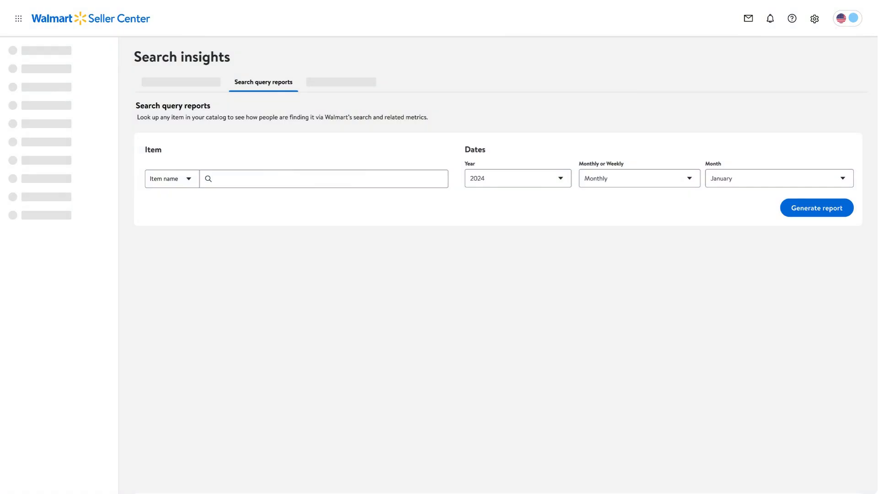
left_click(171, 178)
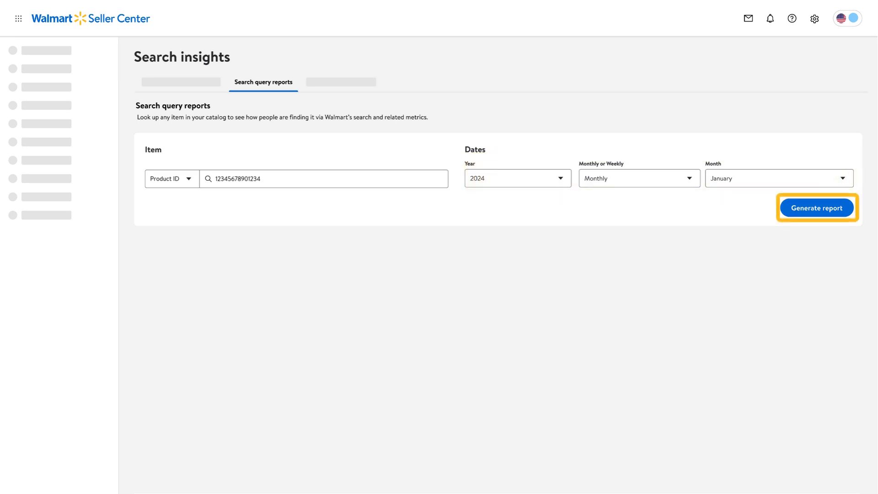
left_click(817, 208)
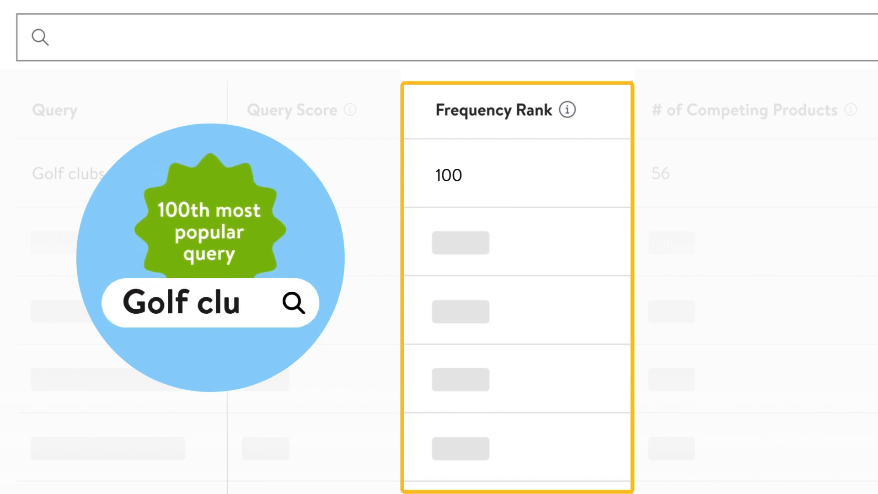
type("b")
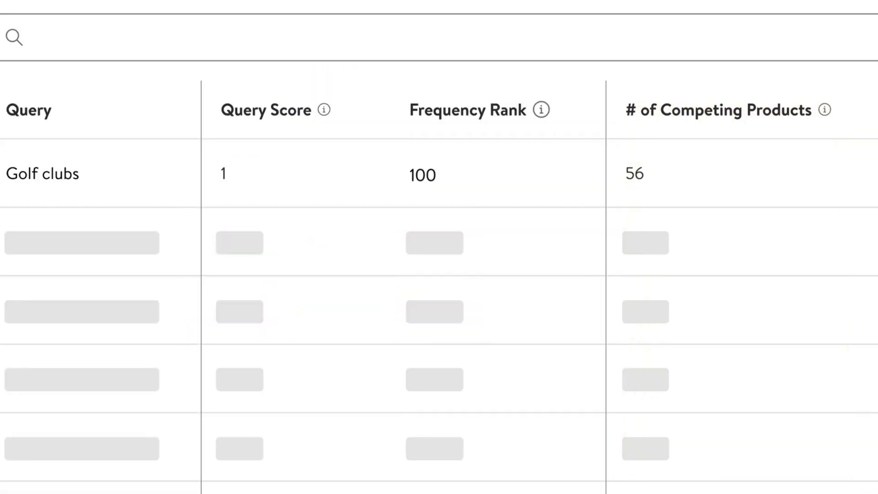
scroll("right", 3)
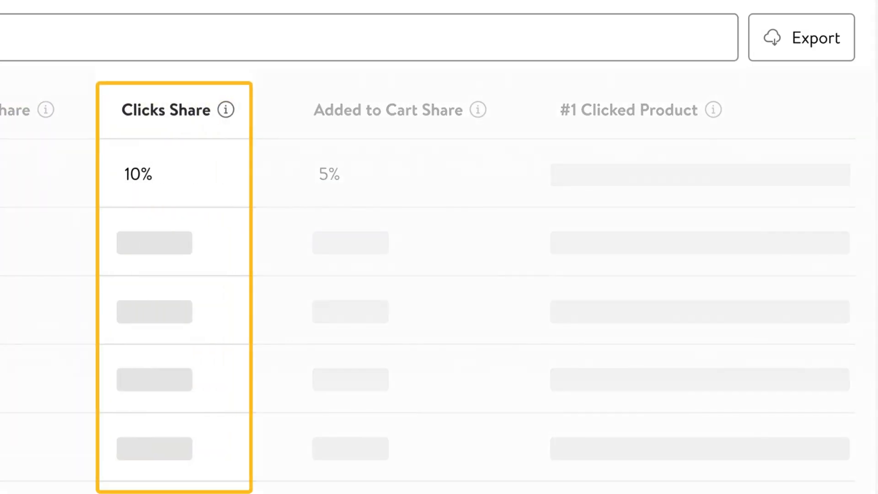
left_click(530, 262)
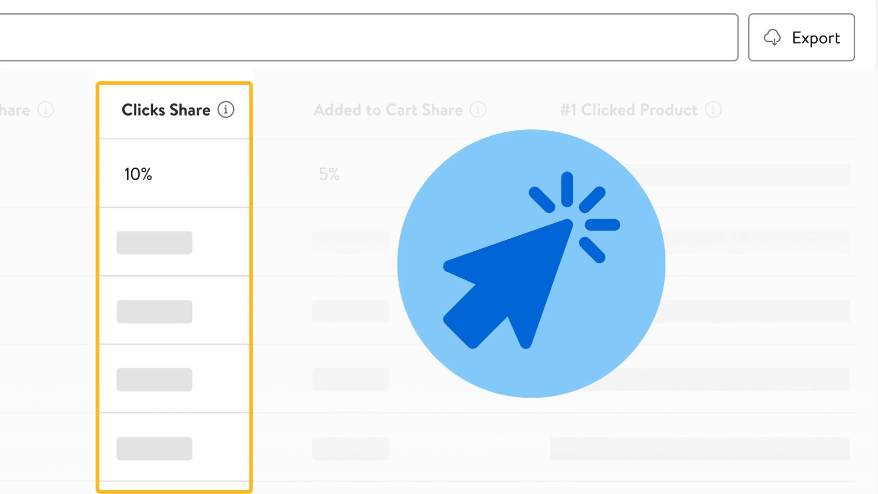